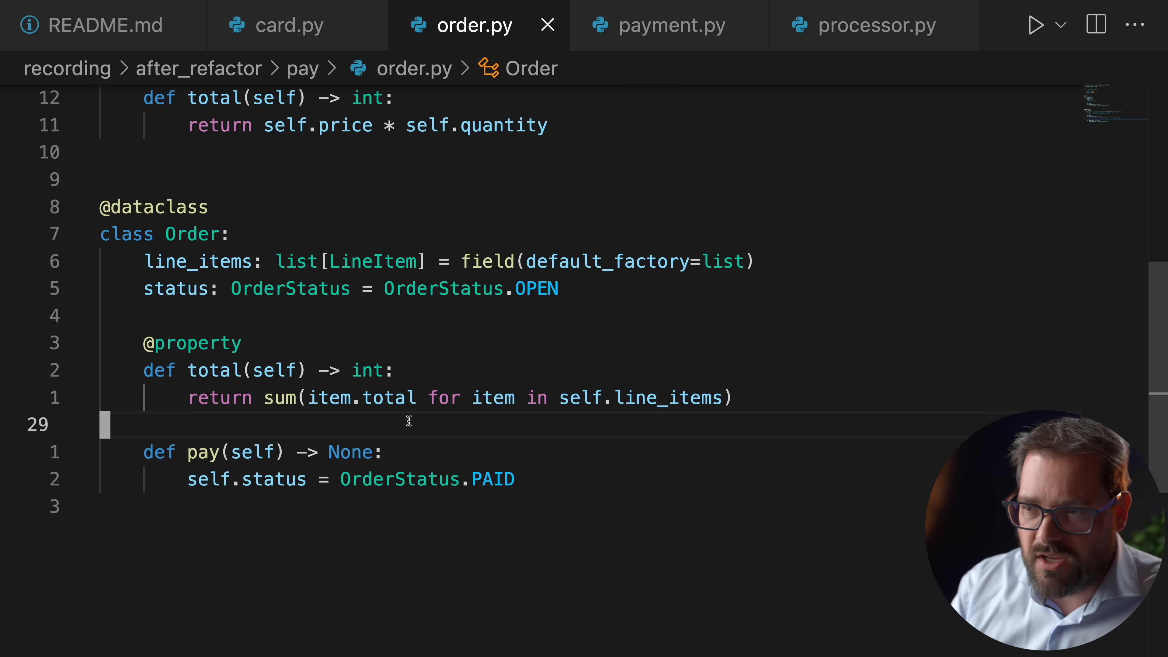
Switch from order.py to the processor.py module showing the PaymentProcessor class
{"action": "left_click", "coordinate": [876, 24]}
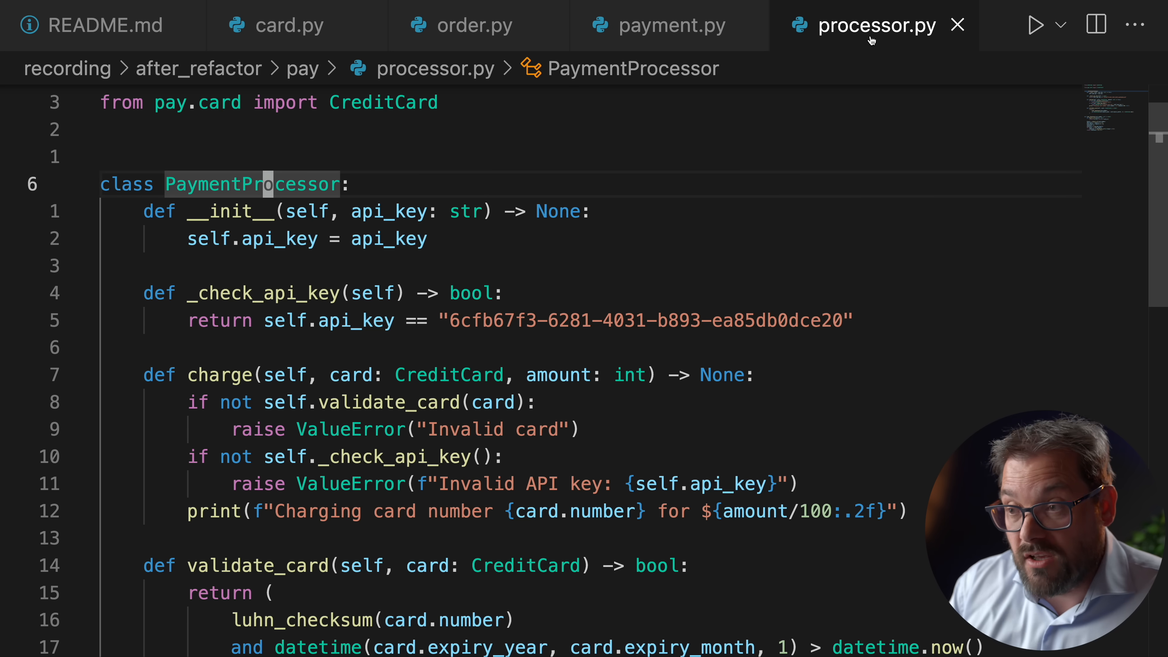